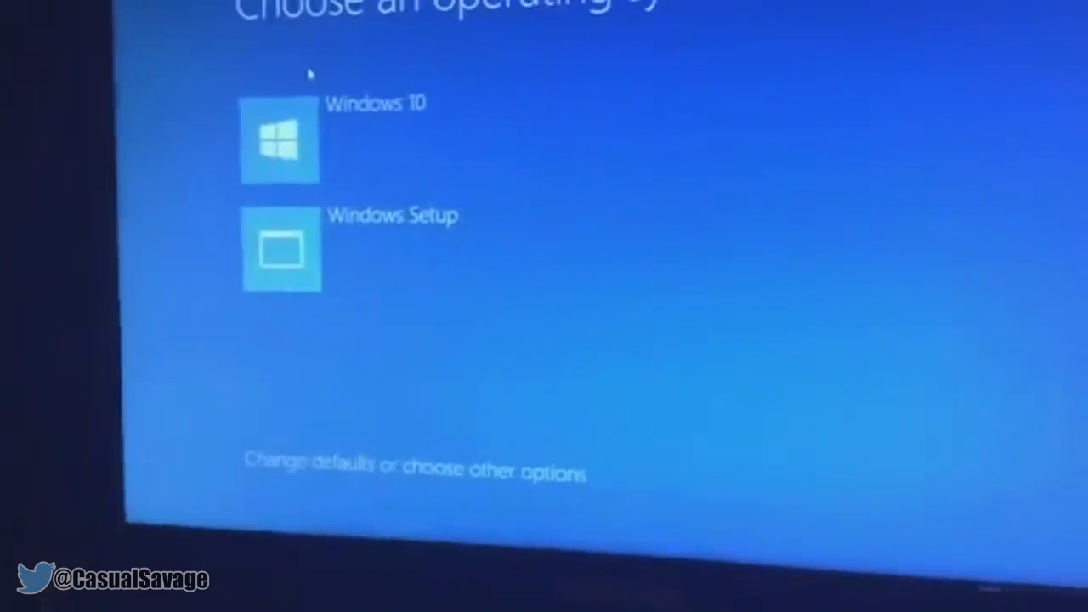
Step: Navigate boot defaults, other options and Troubleshoot to Reset this PC, keeping personal files
click(415, 472)
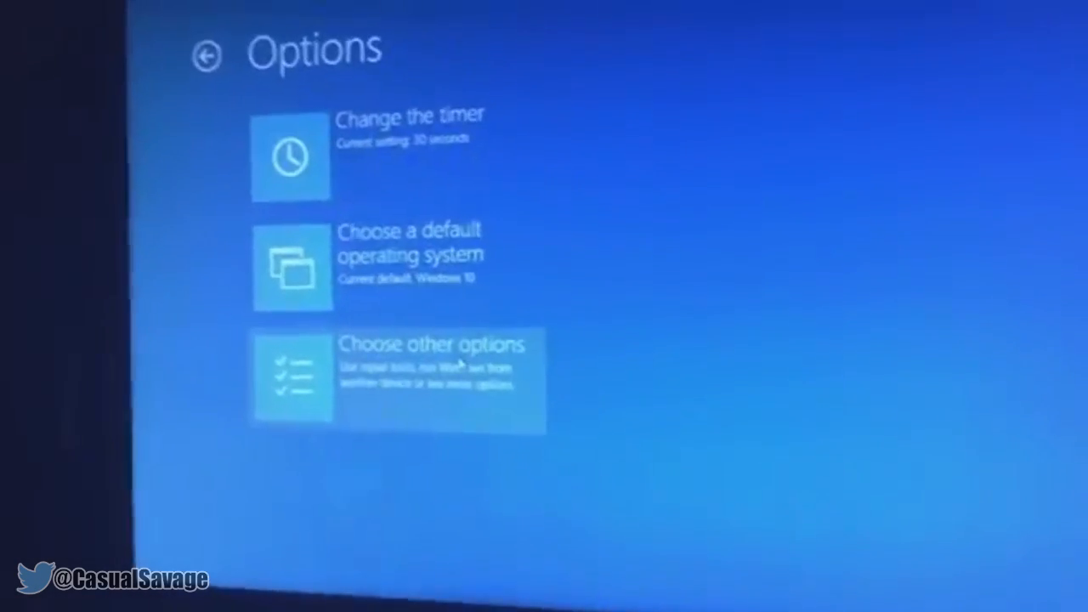
click(206, 54)
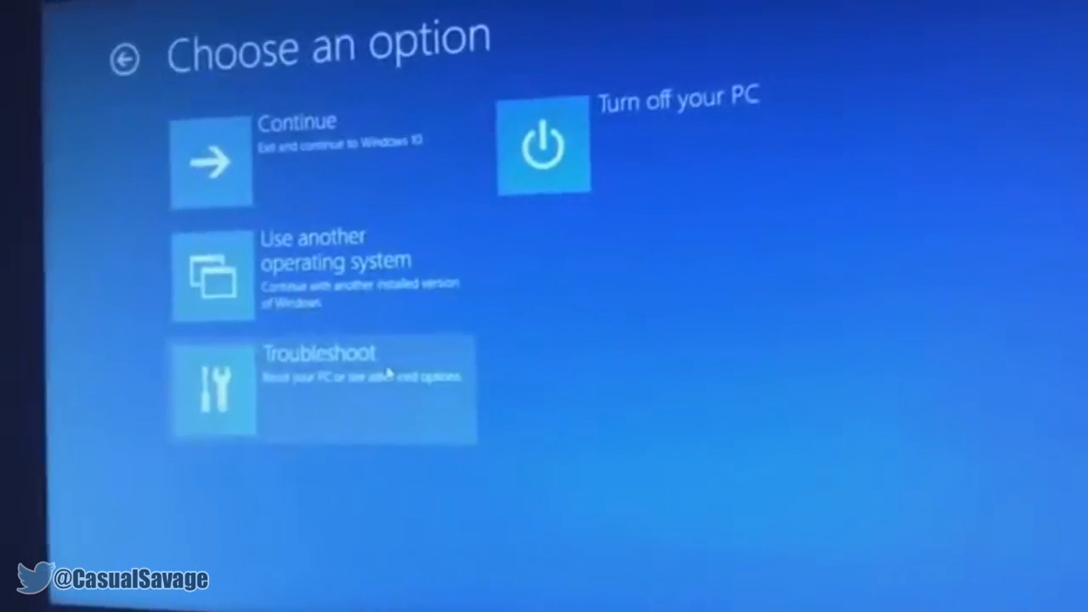
click(323, 389)
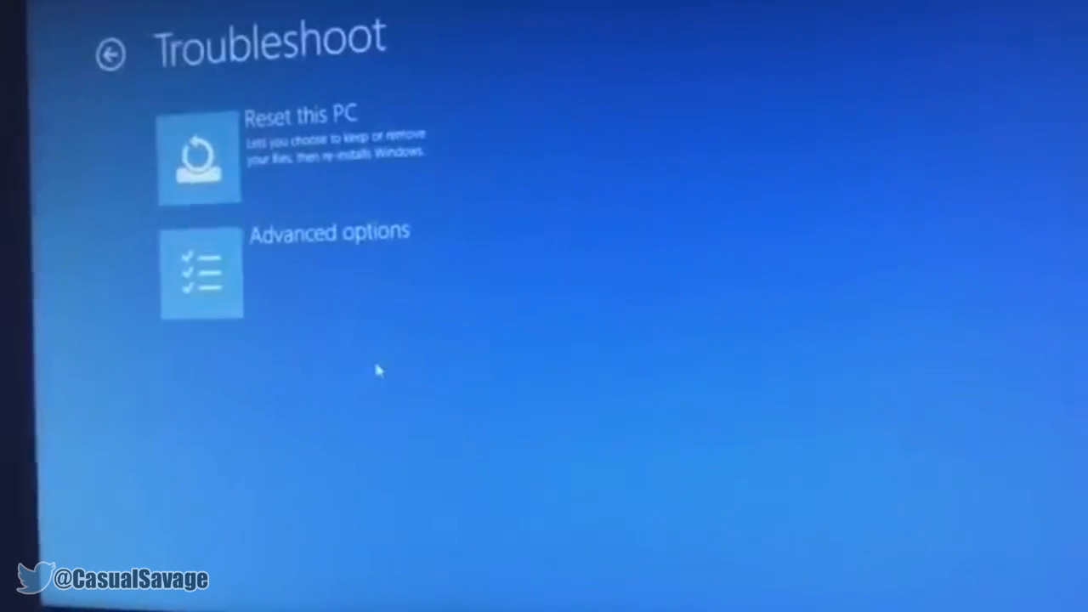
click(199, 156)
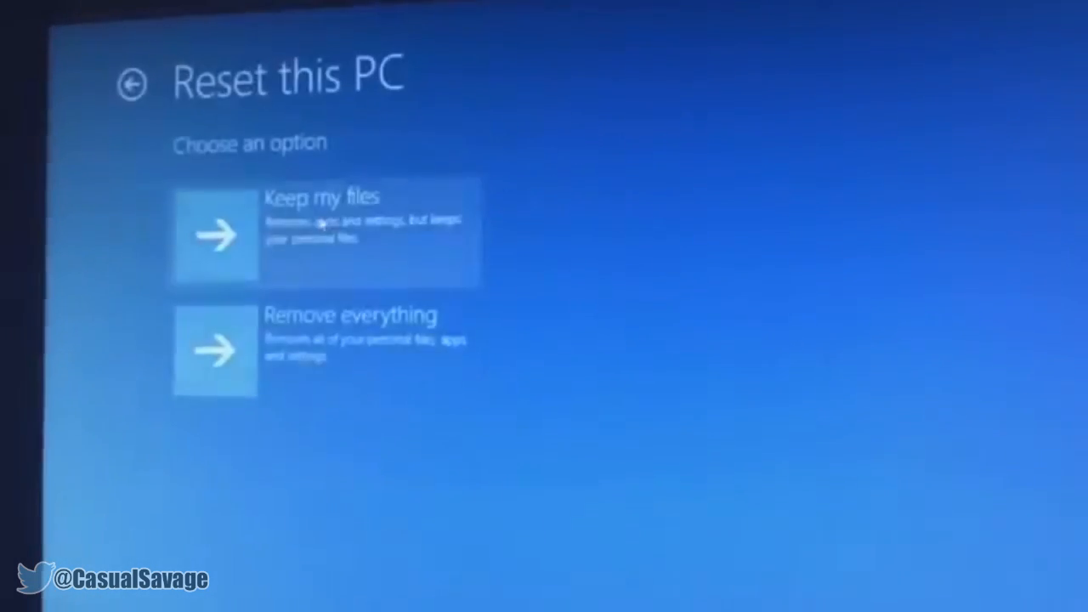
click(321, 233)
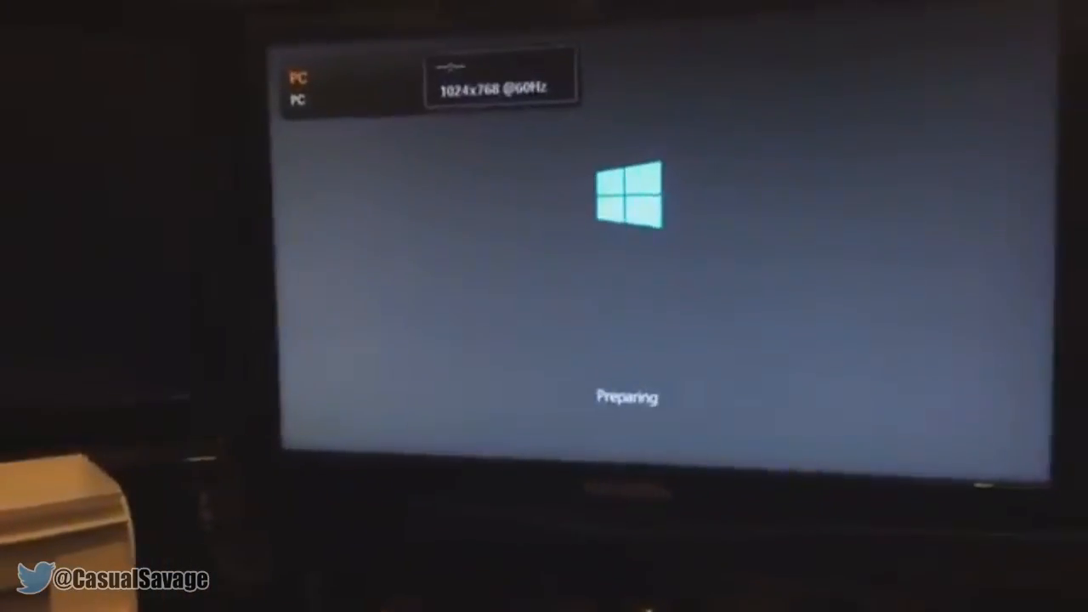